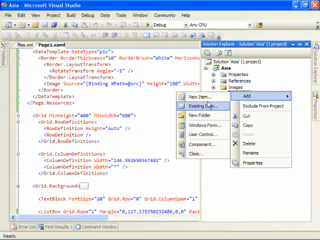
Bring the app window's XAML markup into the editor and scroll through its controls.
click(226, 90)
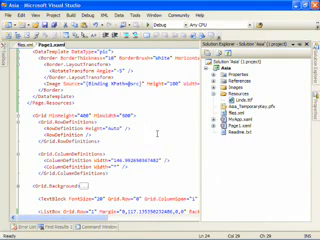
scroll(down, 3)
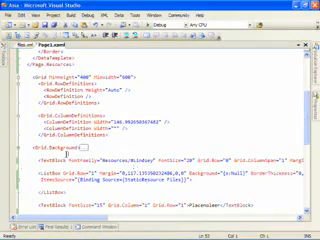
scroll(down, 3)
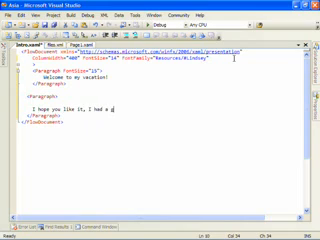
Finish the closing paragraph so it reads 'I hope you like it, I had a great time!'.
text(reat time!)
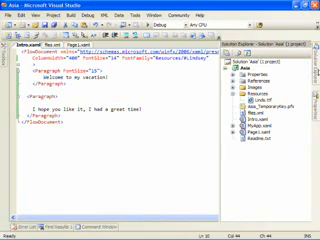
right_click(258, 64)
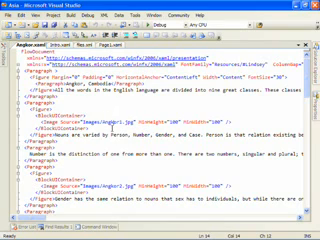
Scroll down the photo's flow document to its later paragraphs and image references.
scroll(down, 3)
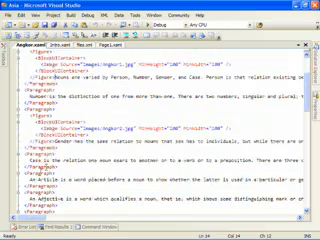